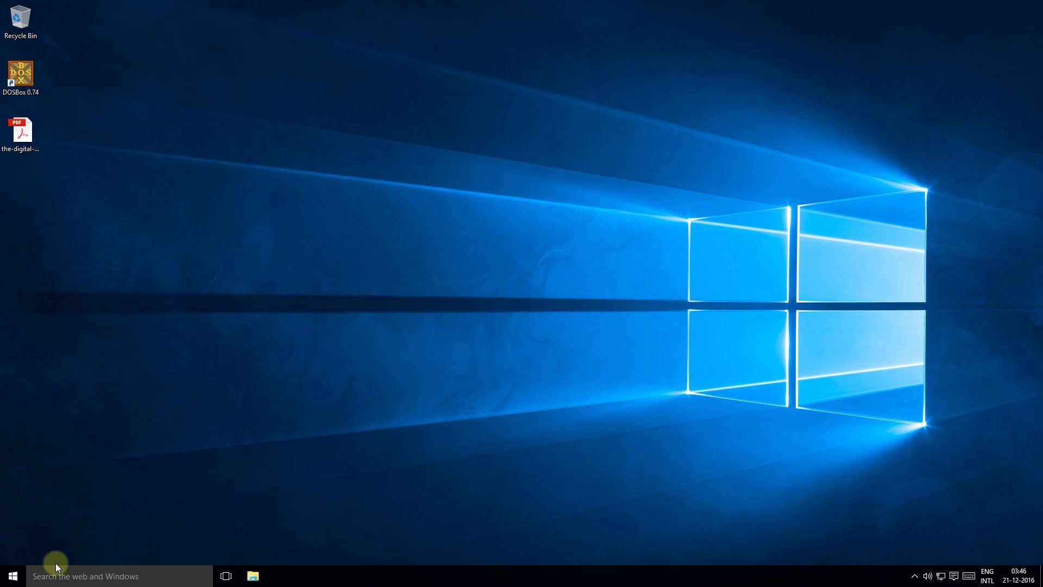
# Launch Windows Firewall with Advanced Security from Start search and show Inbound Rules
pyautogui.write('windows firewall with advanced')
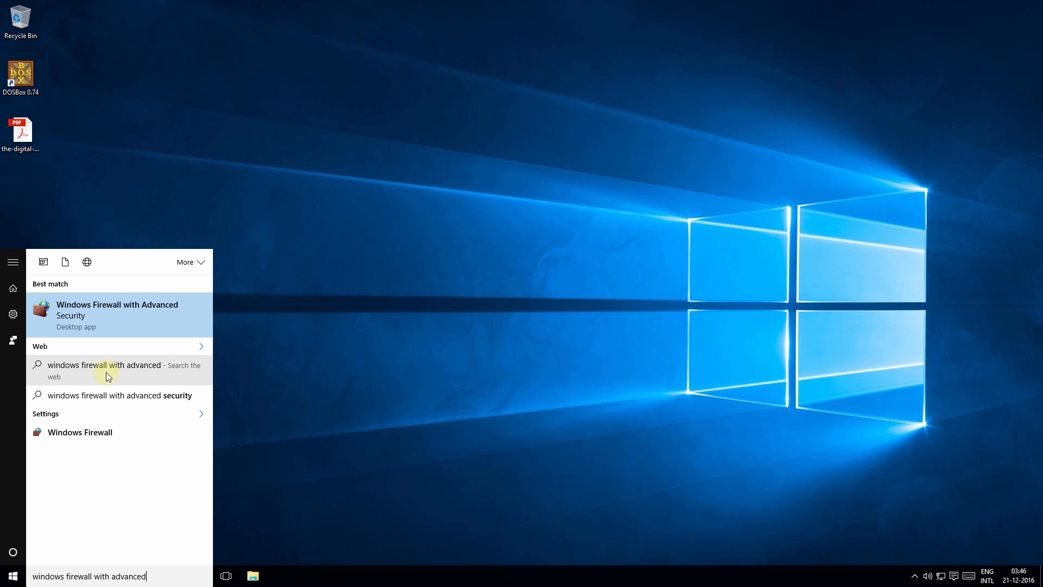
pyautogui.click(103, 321)
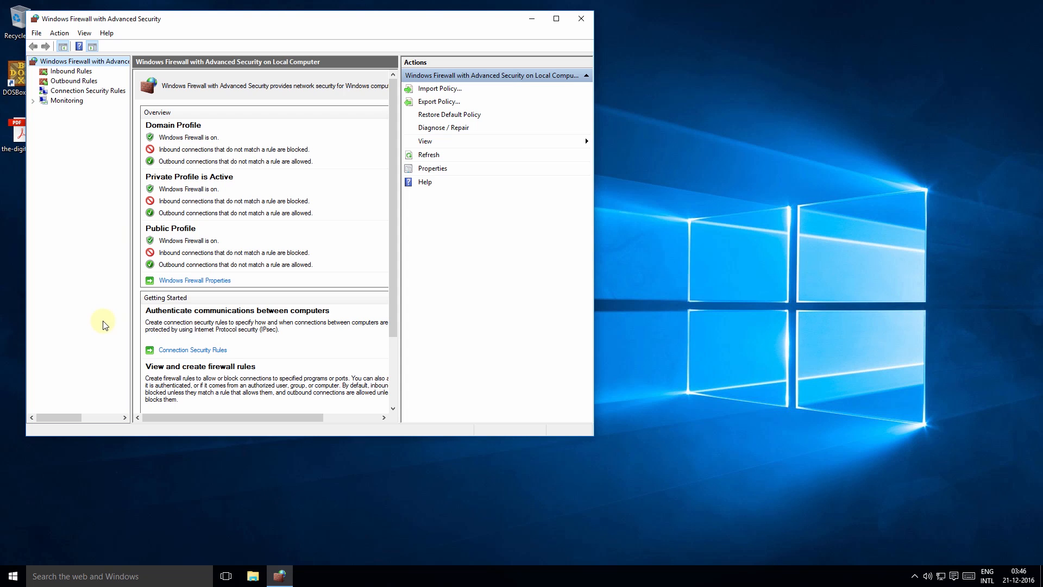
pyautogui.click(71, 71)
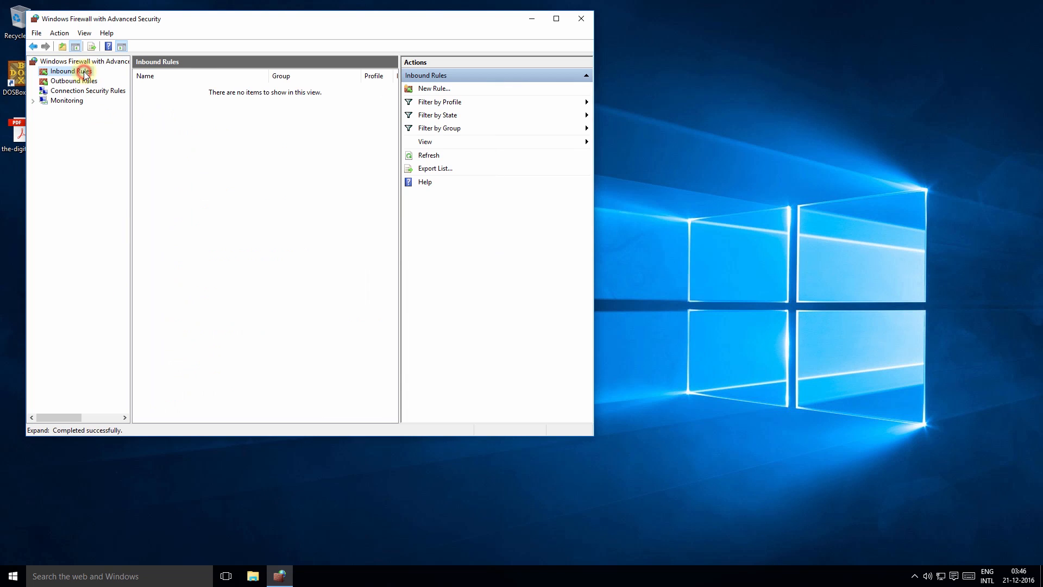
pyautogui.click(71, 71)
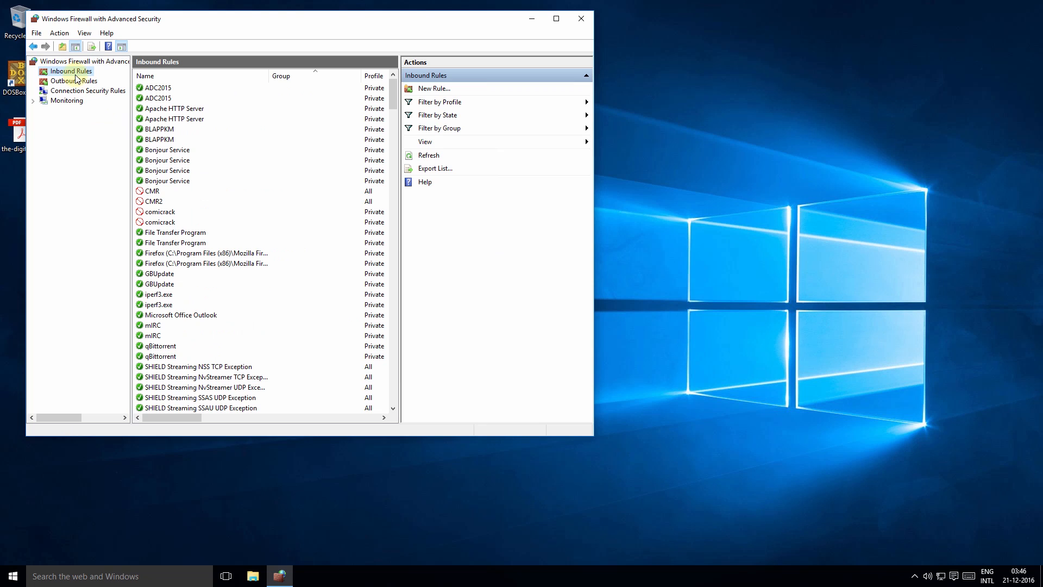
pyautogui.rightClick(70, 71)
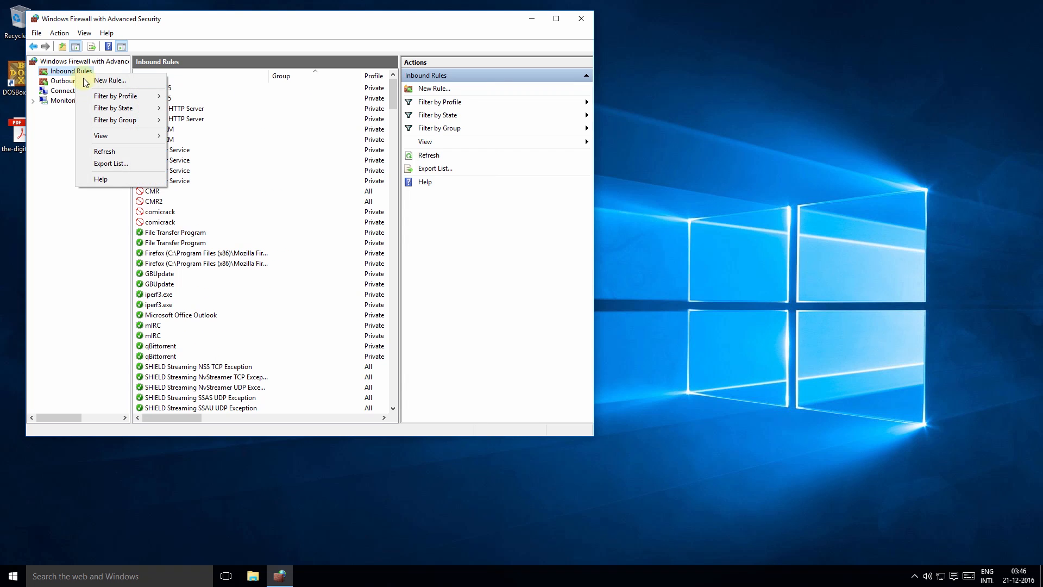
# Start a new inbound Program rule targeting chrome
pyautogui.click(109, 80)
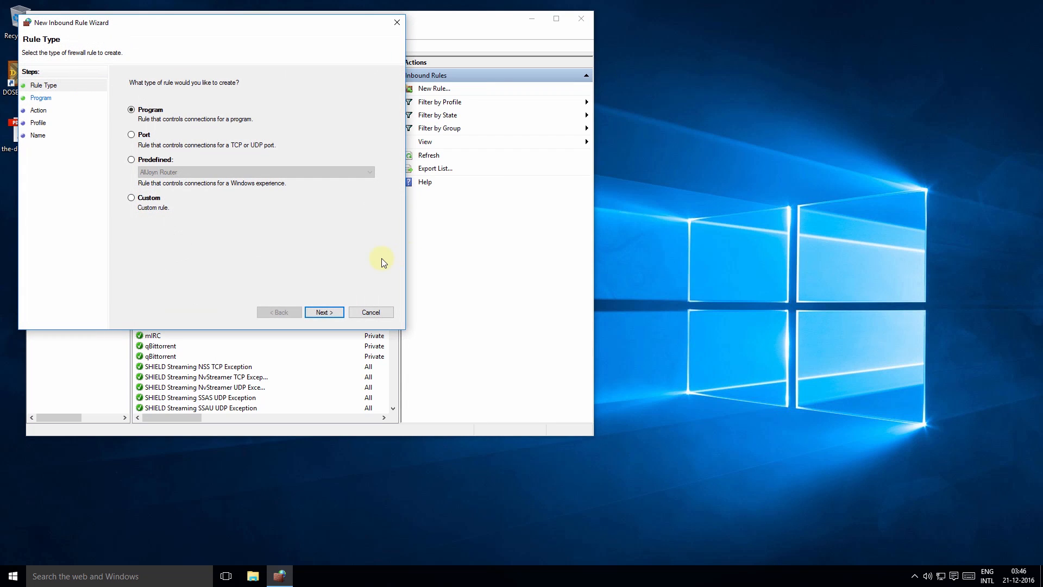
pyautogui.moveTo(326, 156)
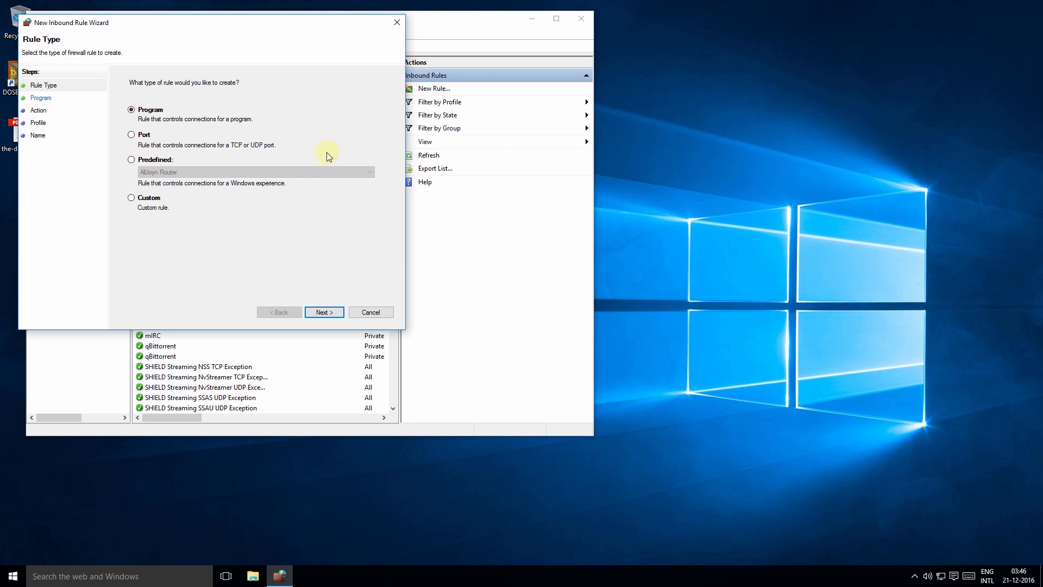
pyautogui.moveTo(239, 178)
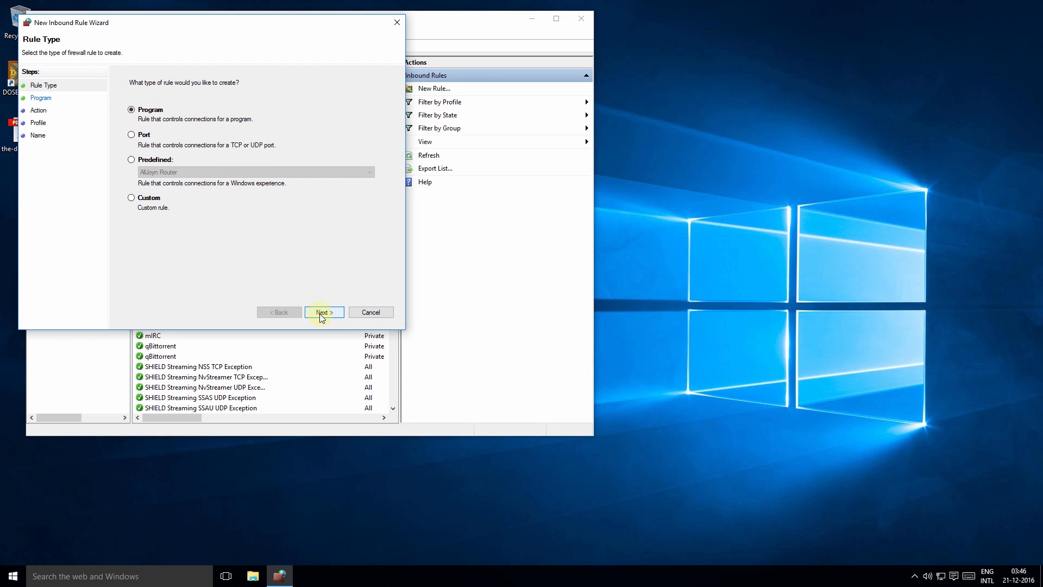
pyautogui.click(324, 311)
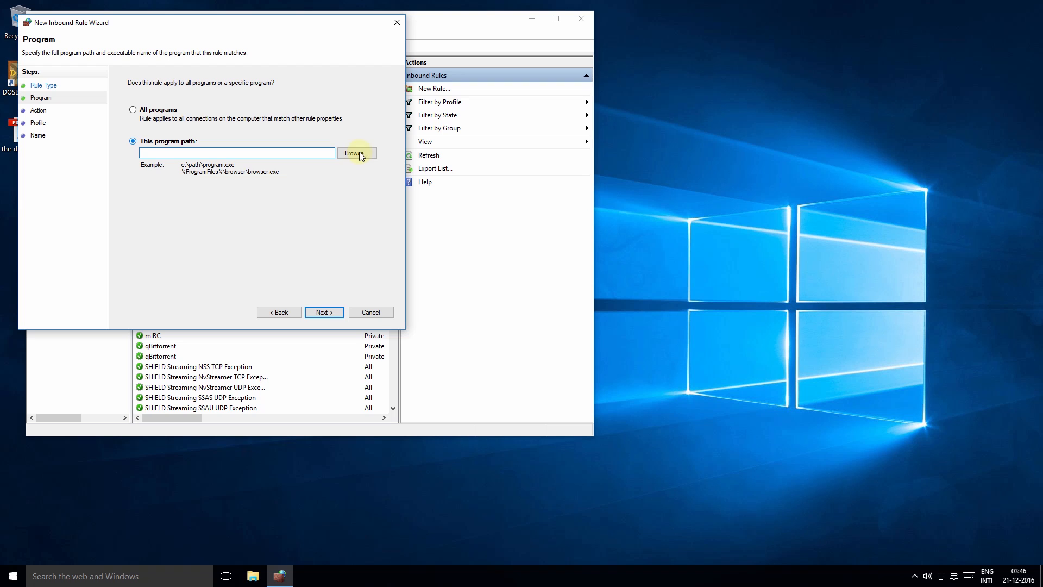
pyautogui.click(356, 153)
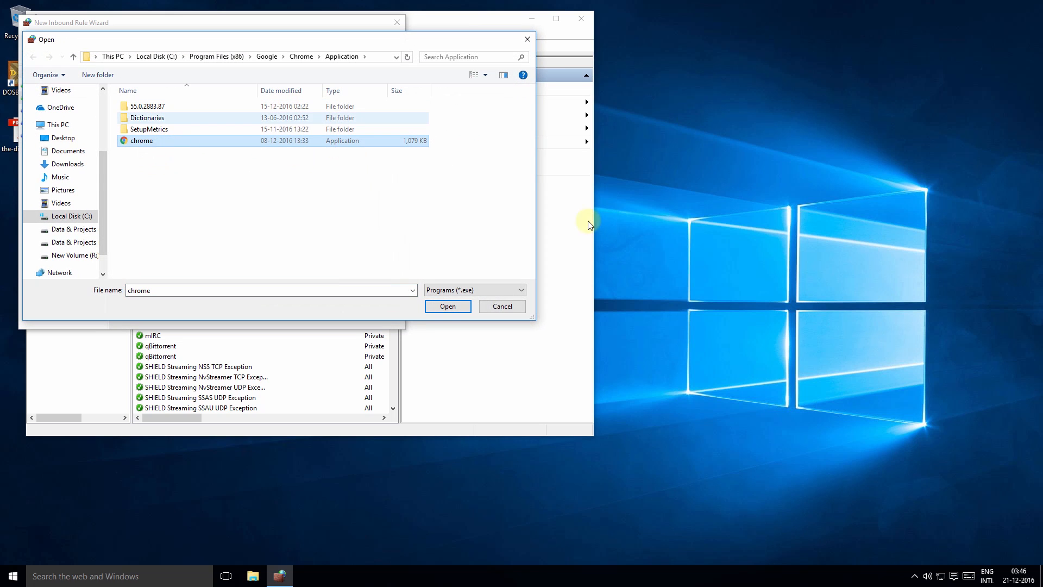
pyautogui.click(447, 306)
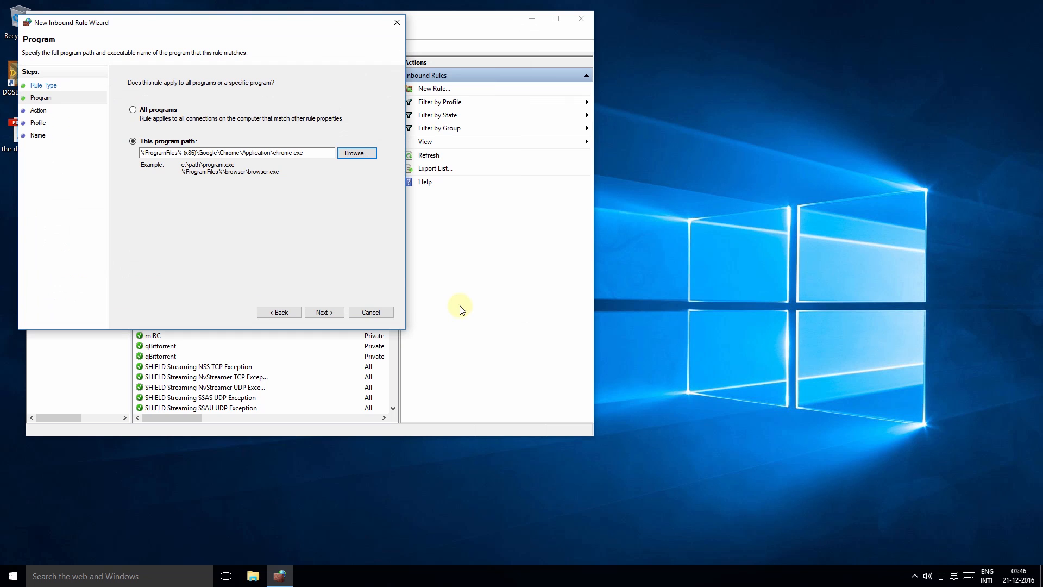
pyautogui.click(324, 312)
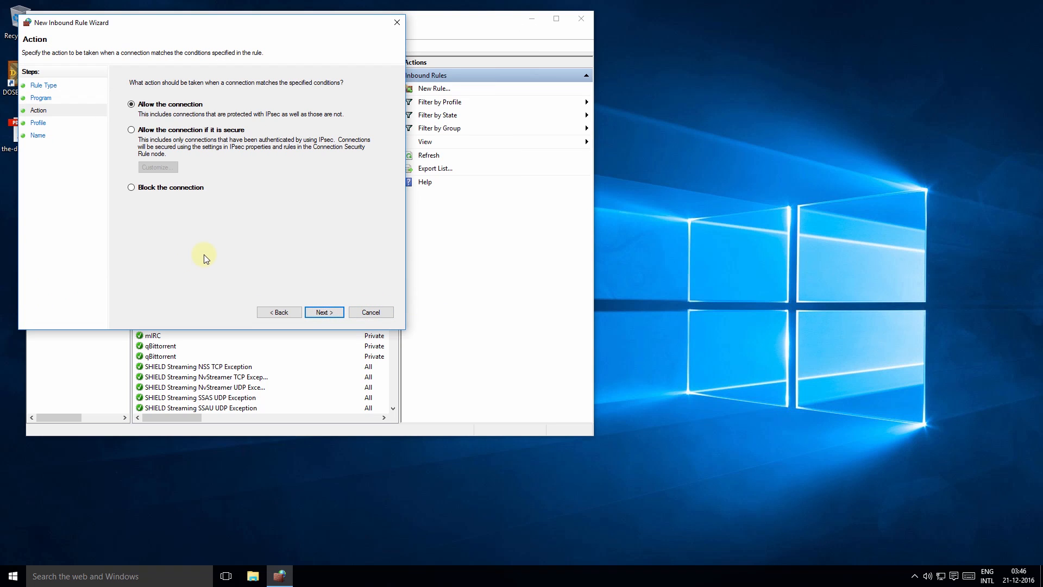
pyautogui.moveTo(163, 191)
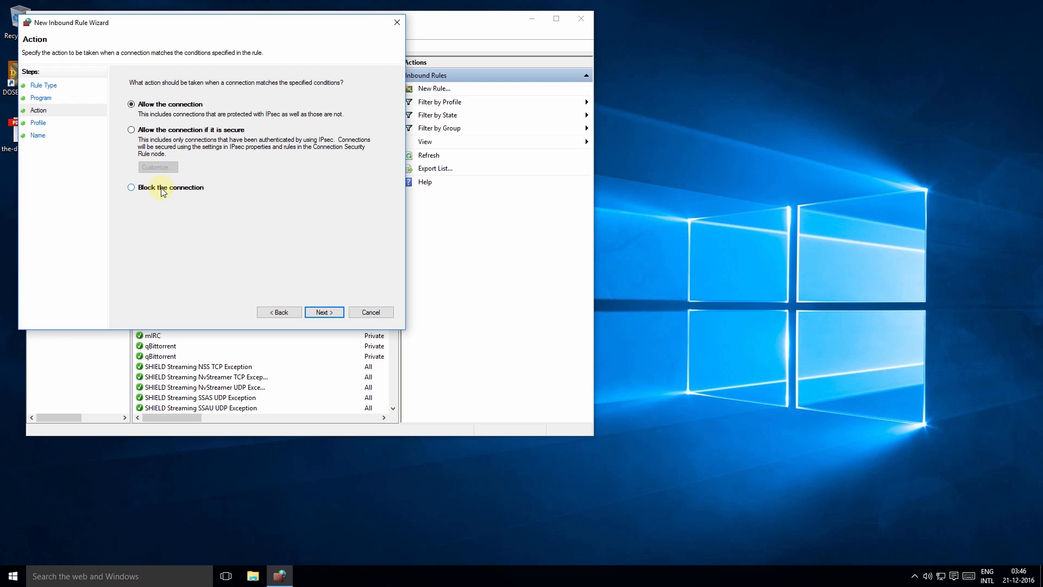
# Block the connection on Domain, Private and Public, name it 'Block Chrome', then start an outbound rule
pyautogui.click(131, 187)
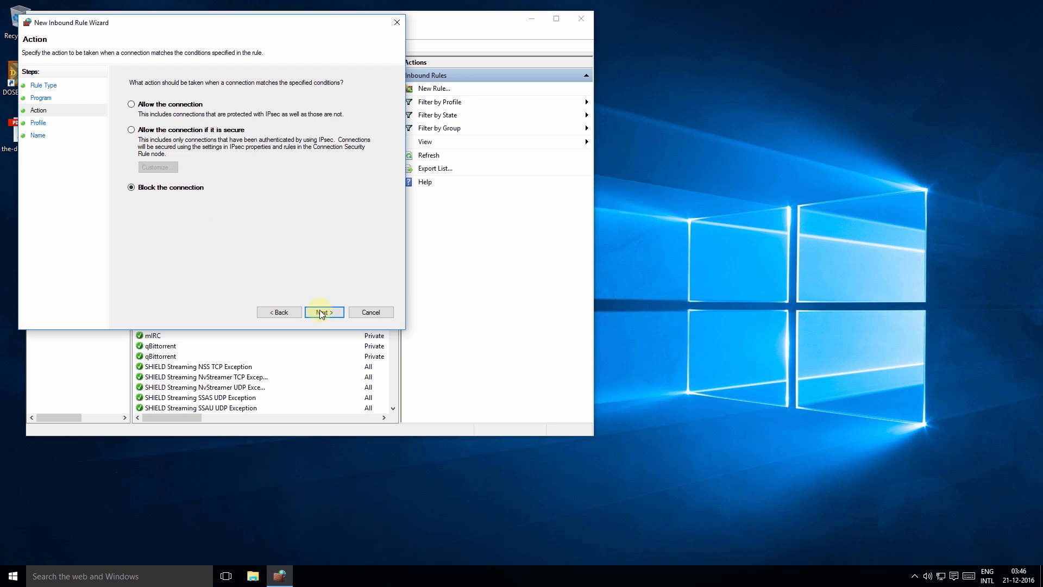
pyautogui.click(323, 312)
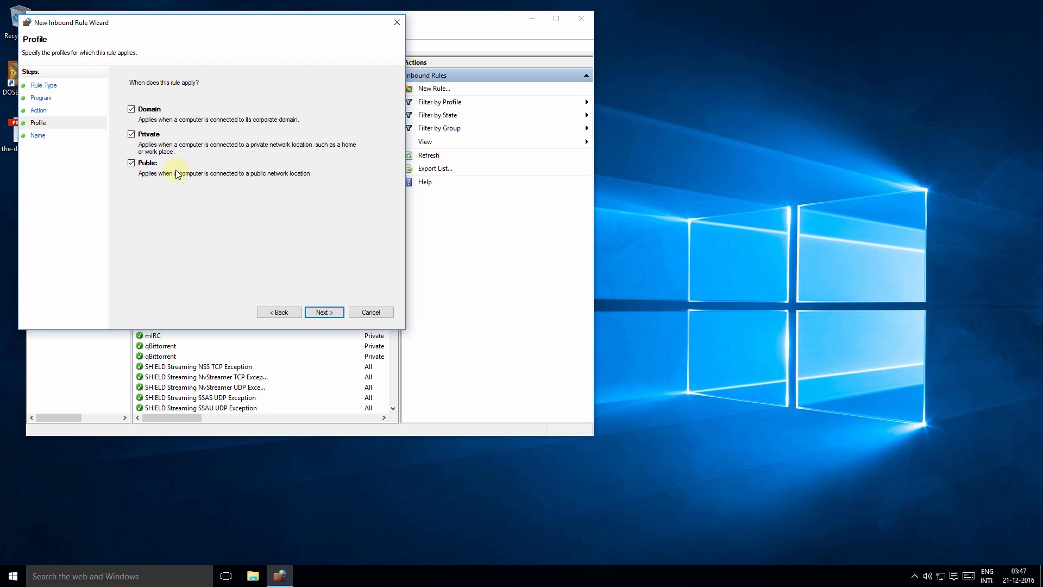
pyautogui.moveTo(160, 137)
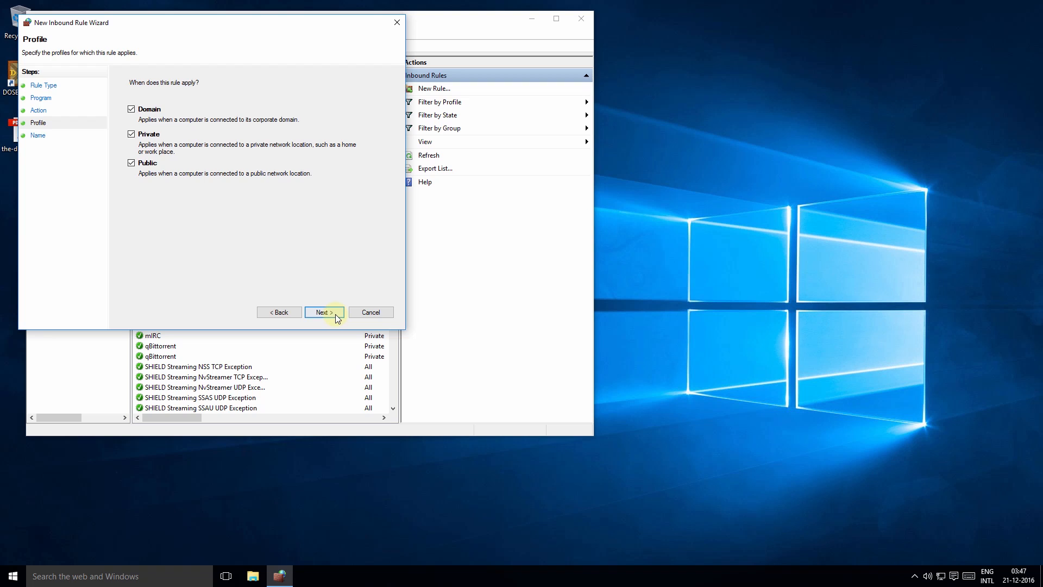
pyautogui.click(324, 312)
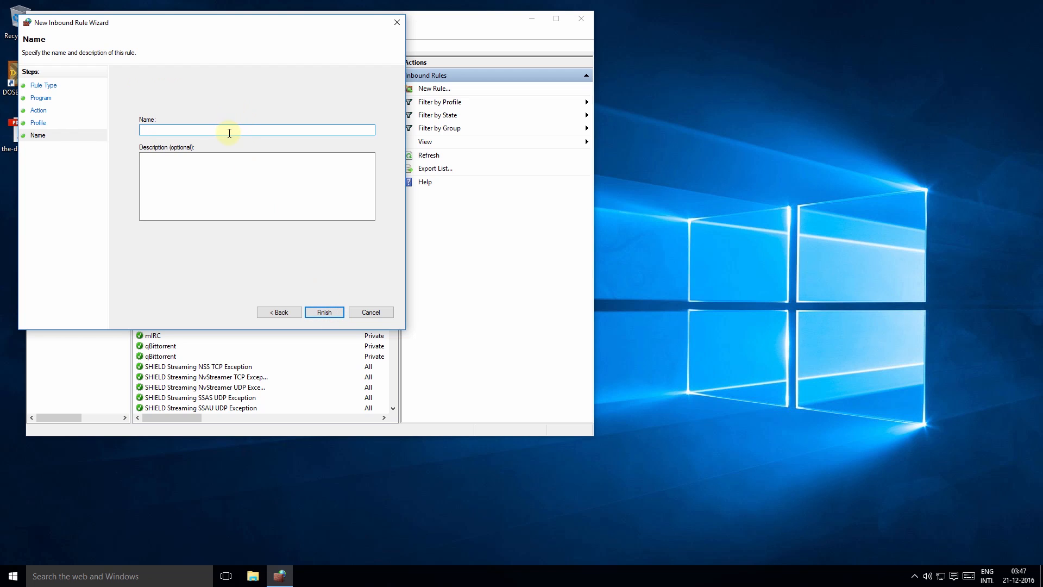
pyautogui.write('C')
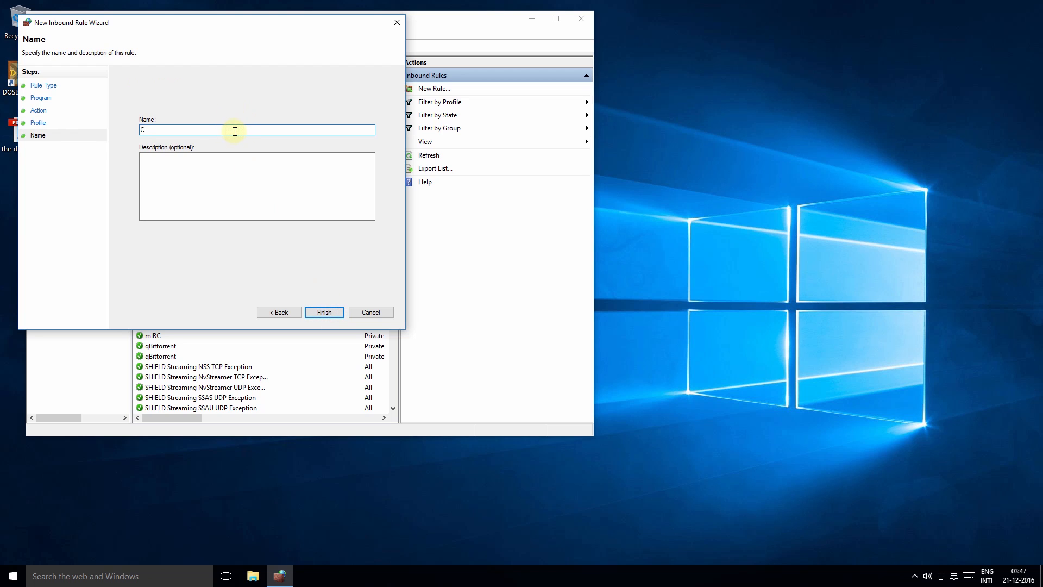
pyautogui.write('Block Chrome')
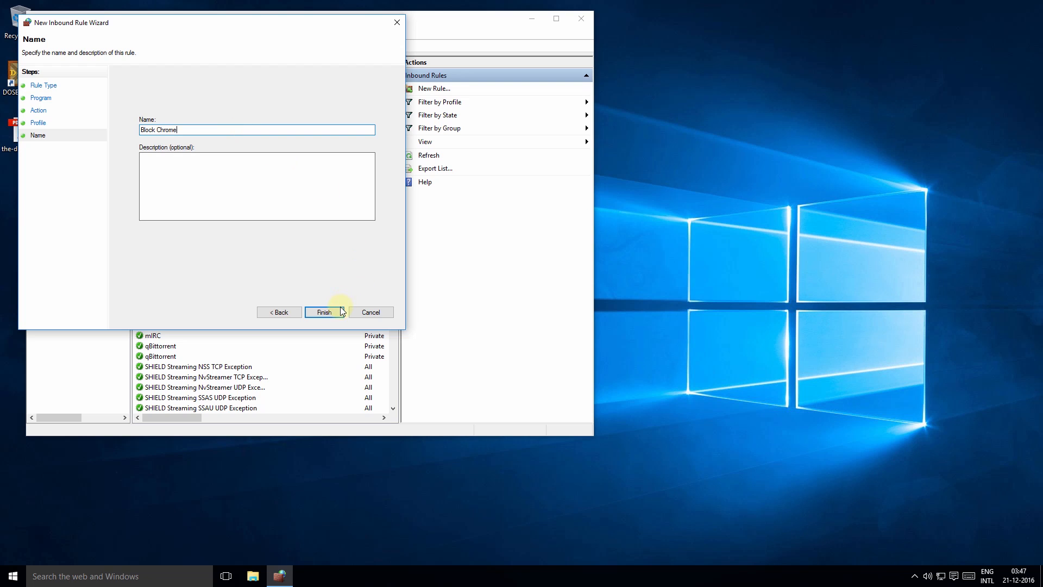
pyautogui.click(323, 311)
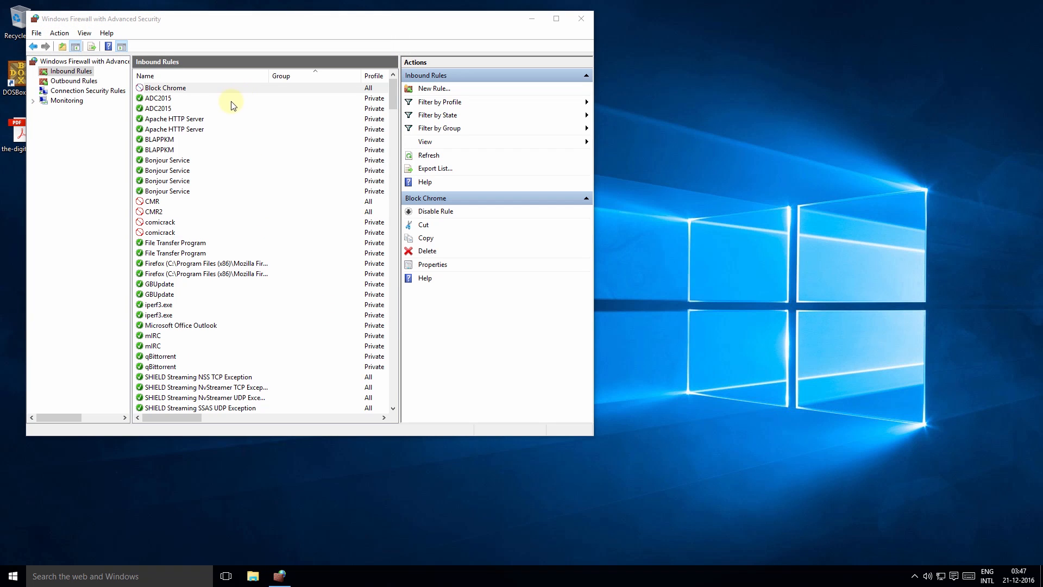
pyautogui.moveTo(73, 80)
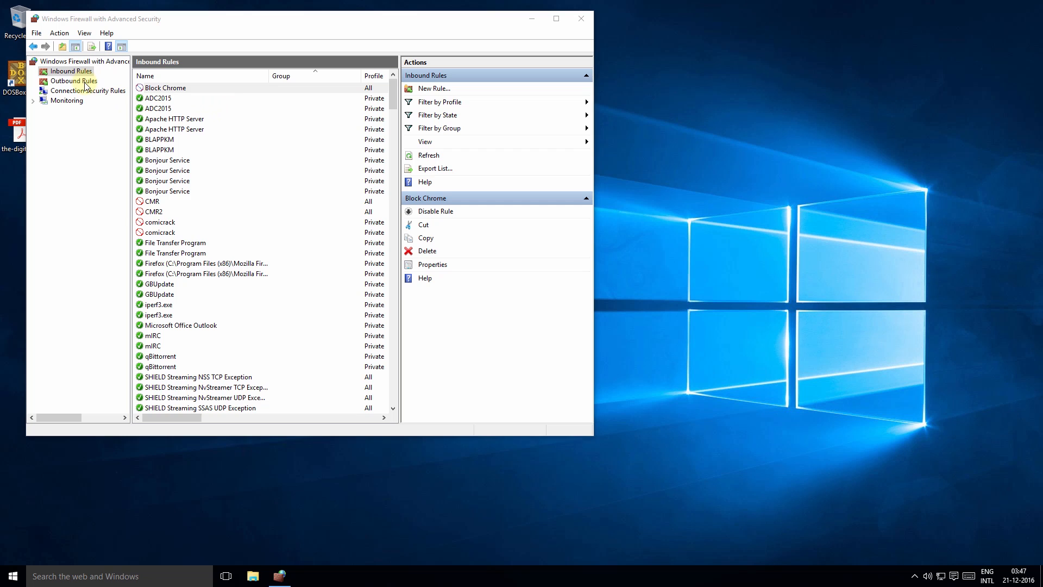
pyautogui.click(73, 80)
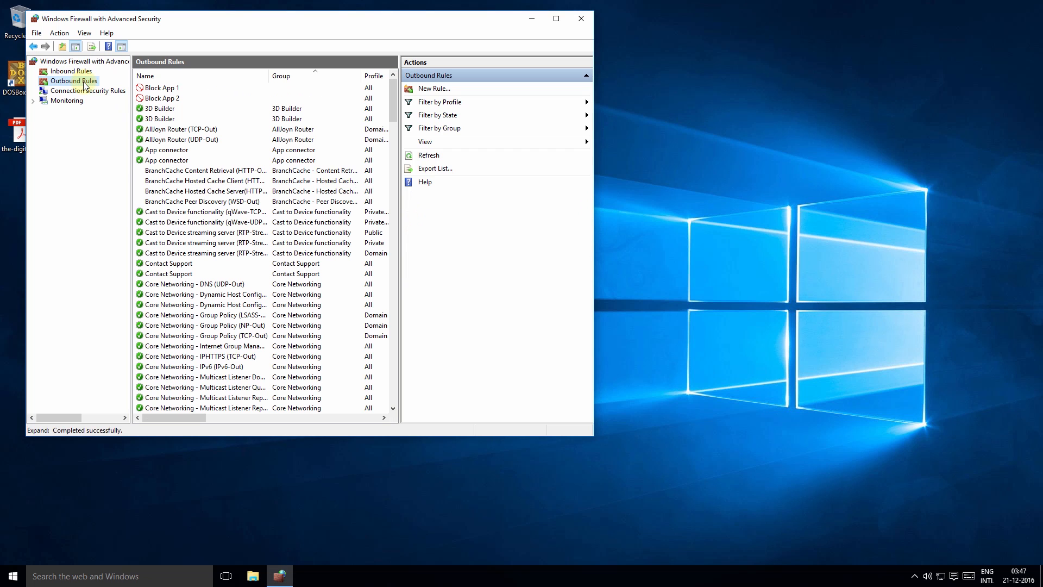
pyautogui.click(432, 88)
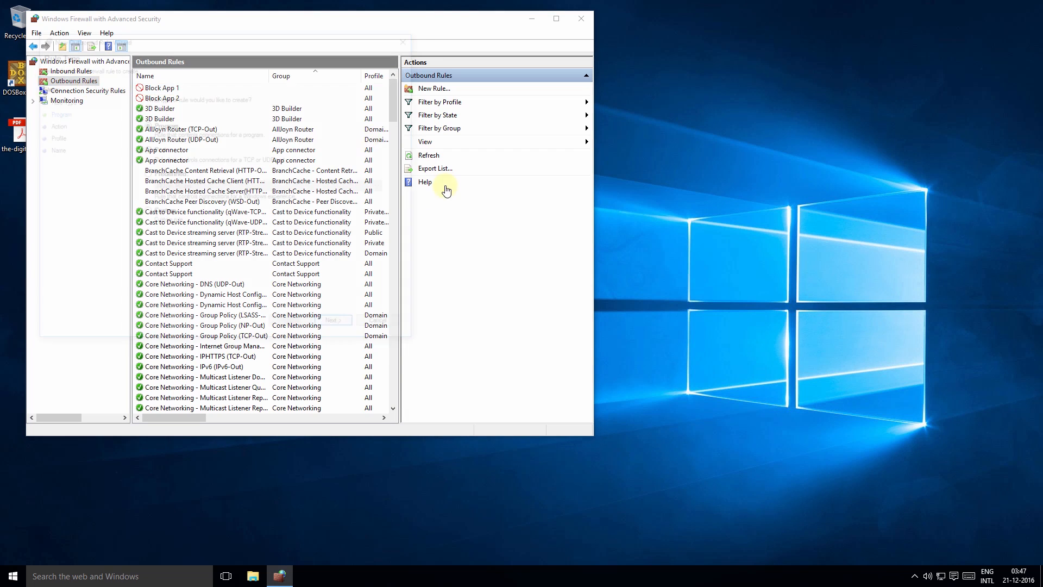
# Make an outbound Program rule for chrome.exe blocking all profiles, named 'Block Chrome'
pyautogui.click(432, 89)
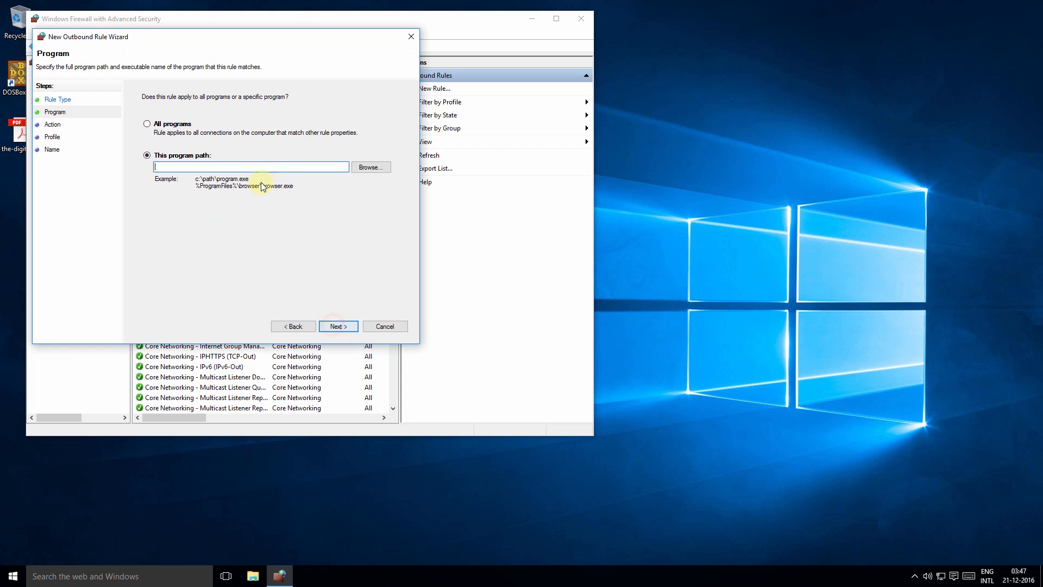
pyautogui.click(370, 167)
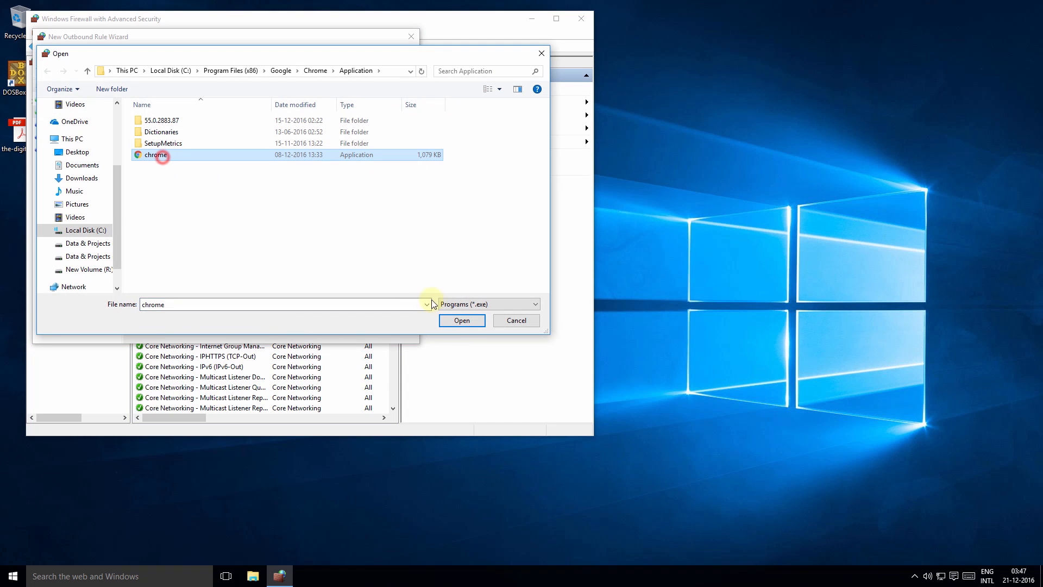
pyautogui.click(461, 320)
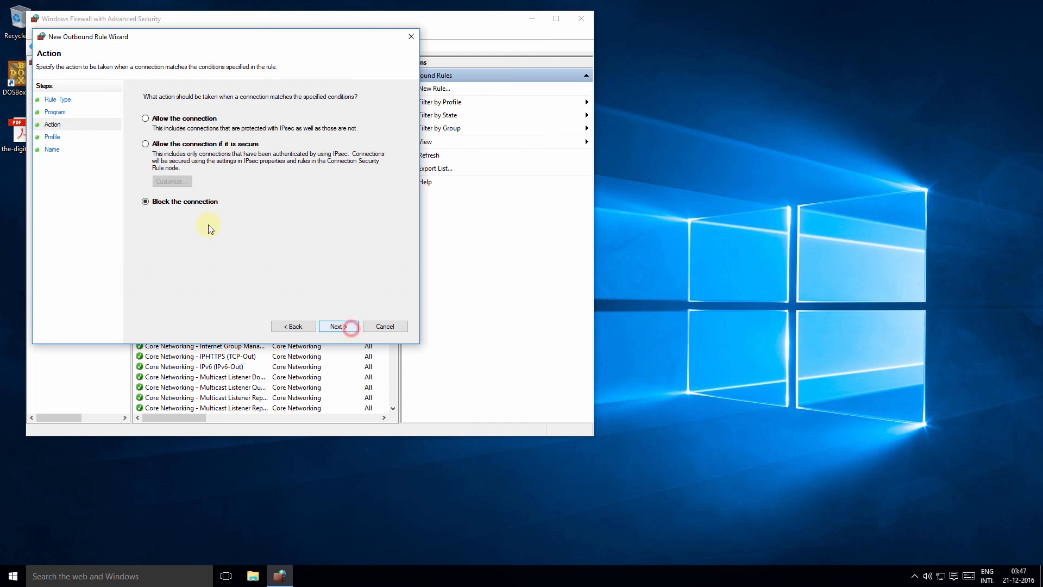
pyautogui.click(338, 326)
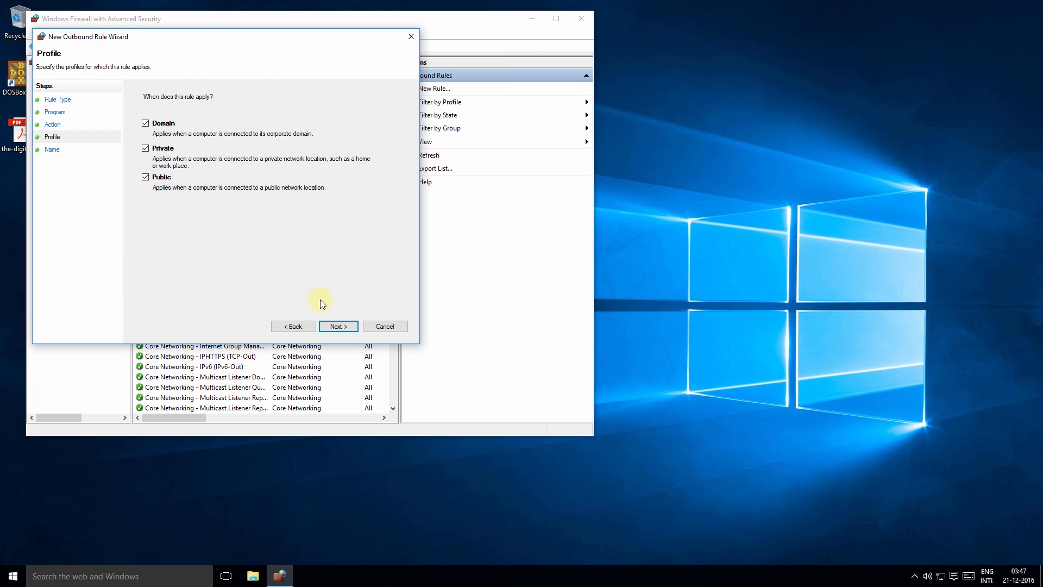
pyautogui.click(338, 326)
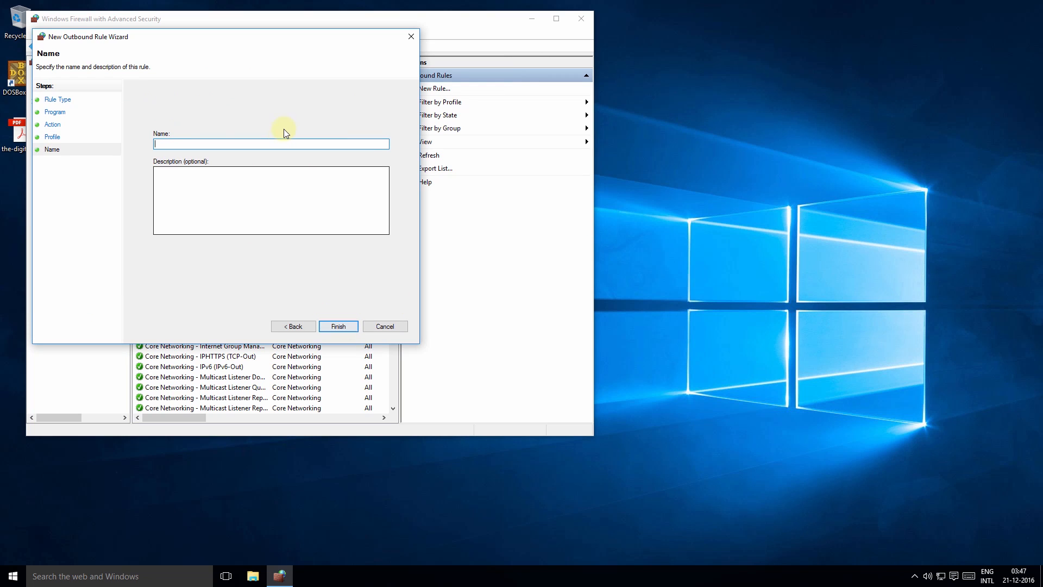
pyautogui.write('Block')
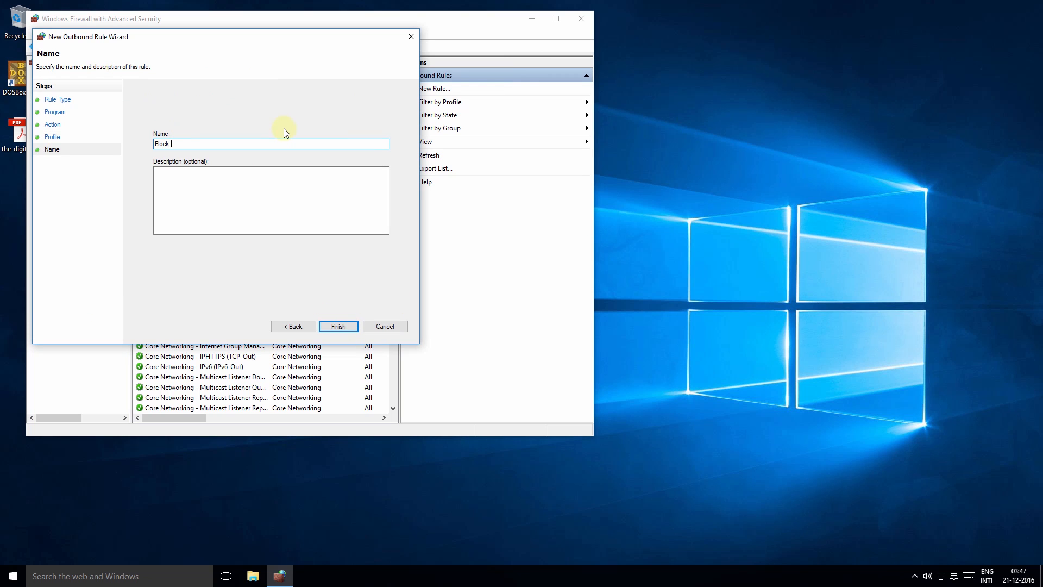
pyautogui.write('Chrome')
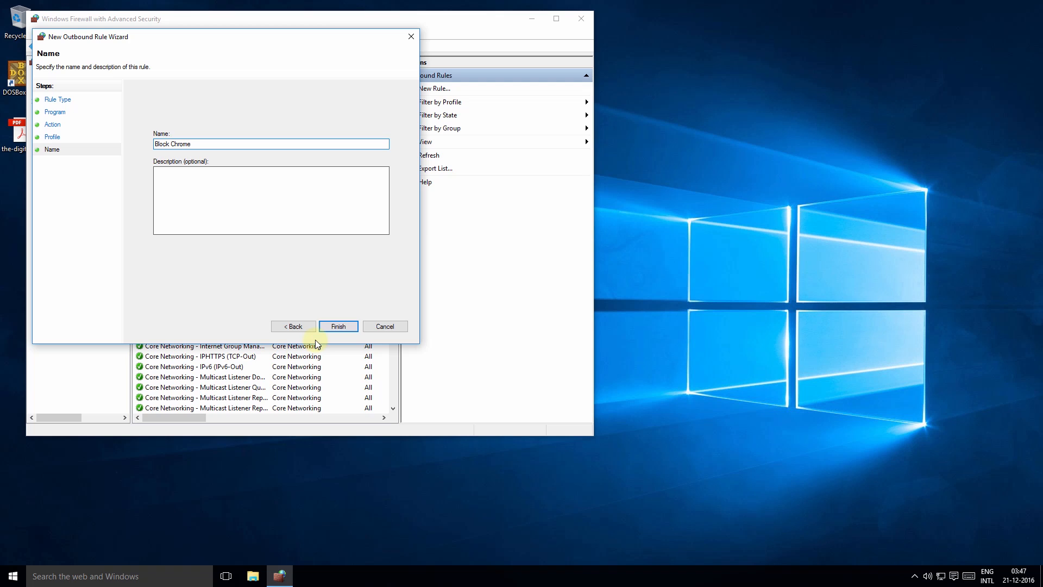
pyautogui.click(337, 326)
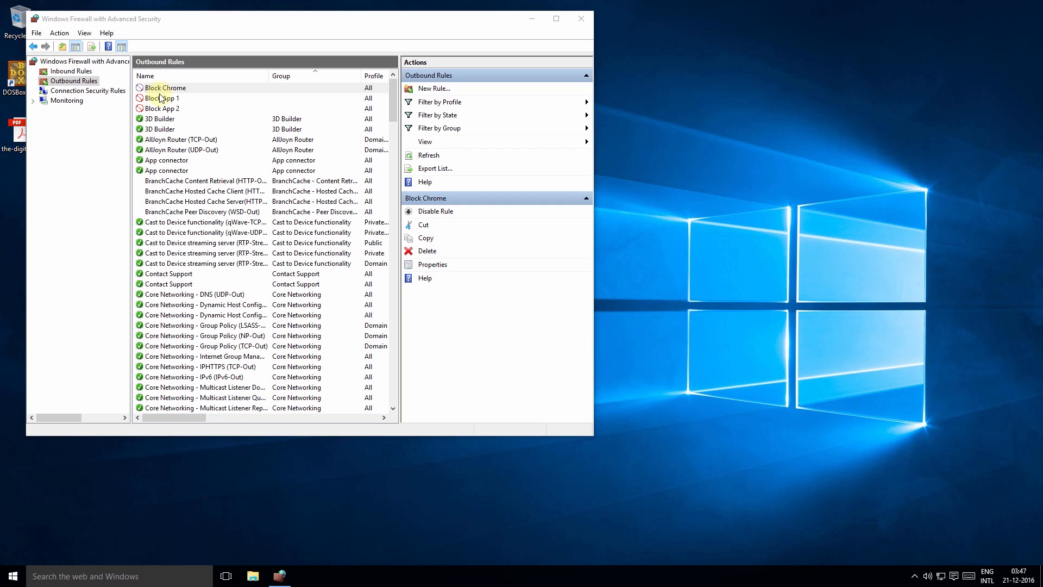
# Check the outbound Block Chrome rule, then the inbound Block Chrome rule
pyautogui.rightClick(164, 87)
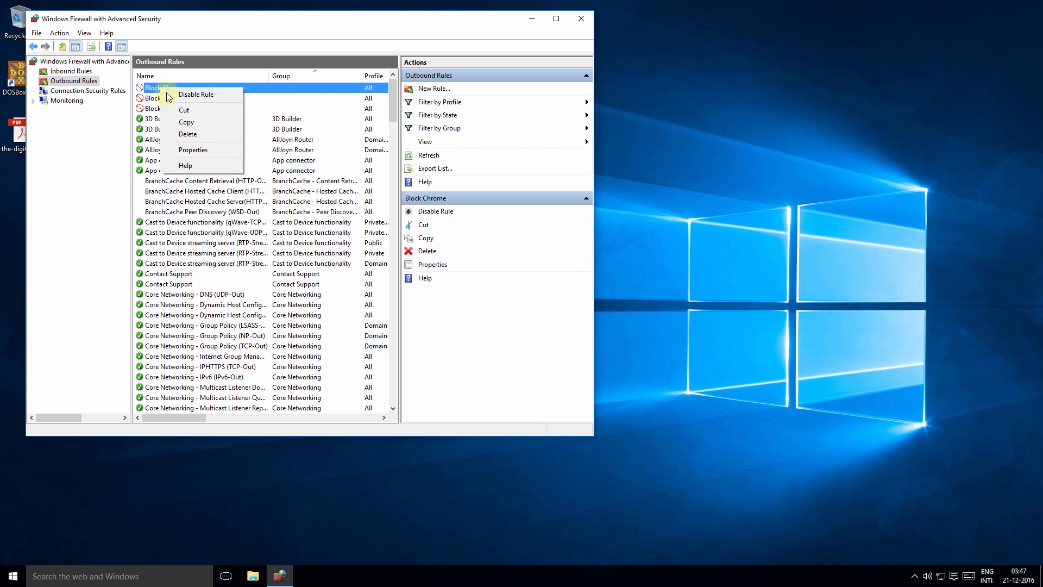
pyautogui.click(71, 70)
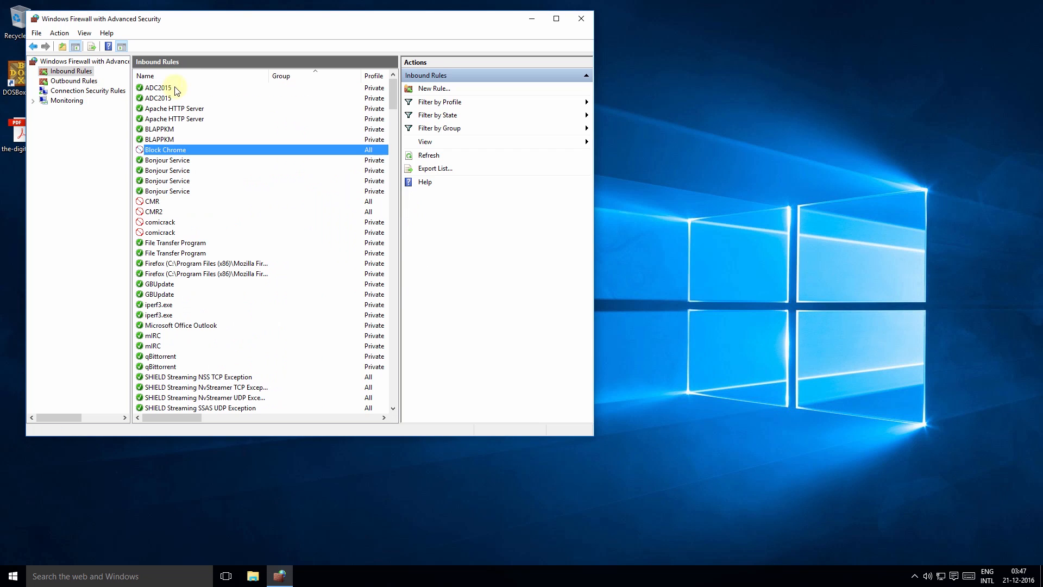
pyautogui.rightClick(165, 149)
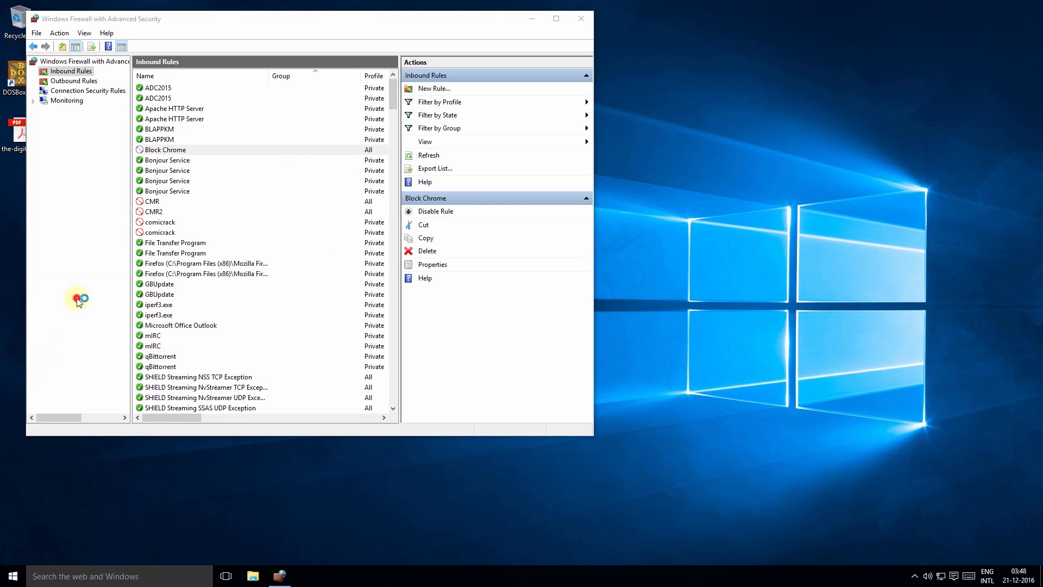
pyautogui.click(305, 576)
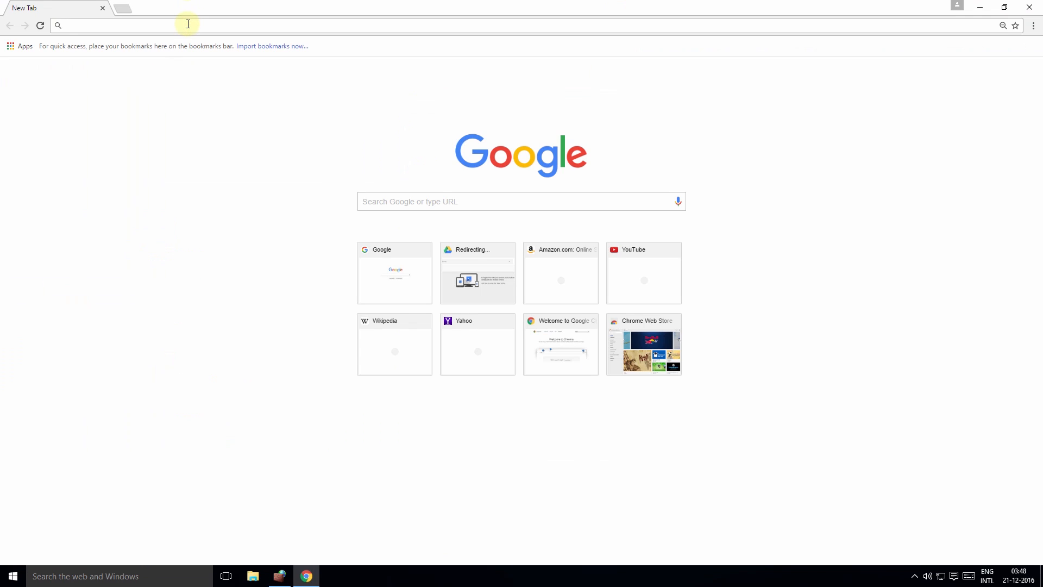
pyautogui.write('wiki')
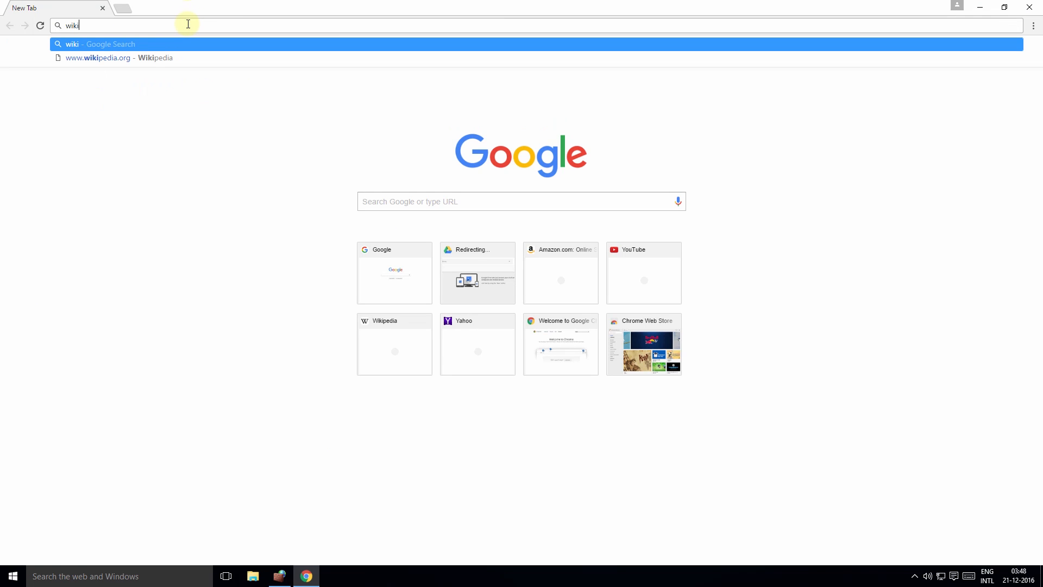
pyautogui.click(97, 58)
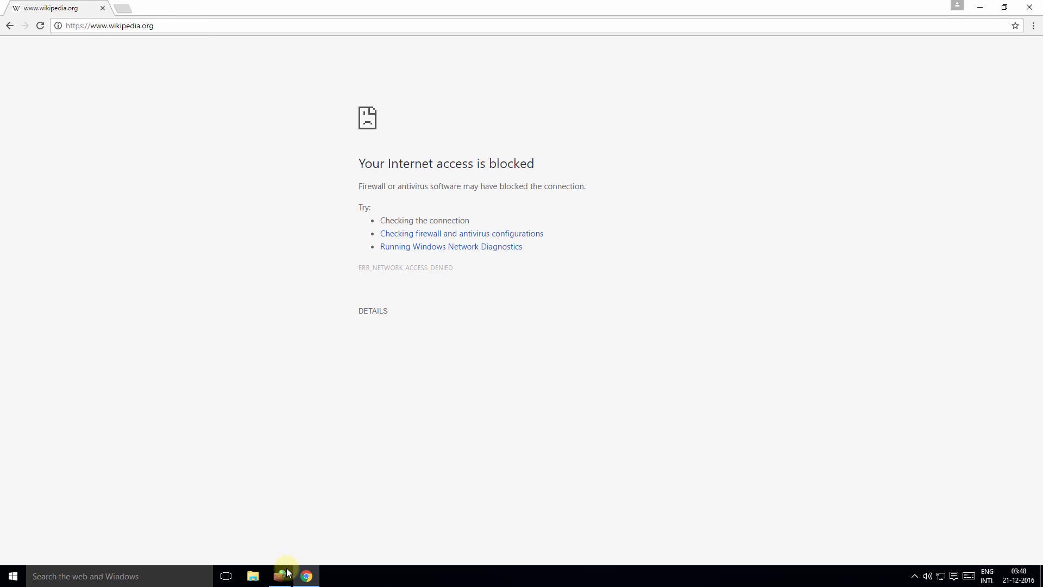
# Return to the firewall window and disable the outbound 'Block Chrome' rule
pyautogui.click(278, 575)
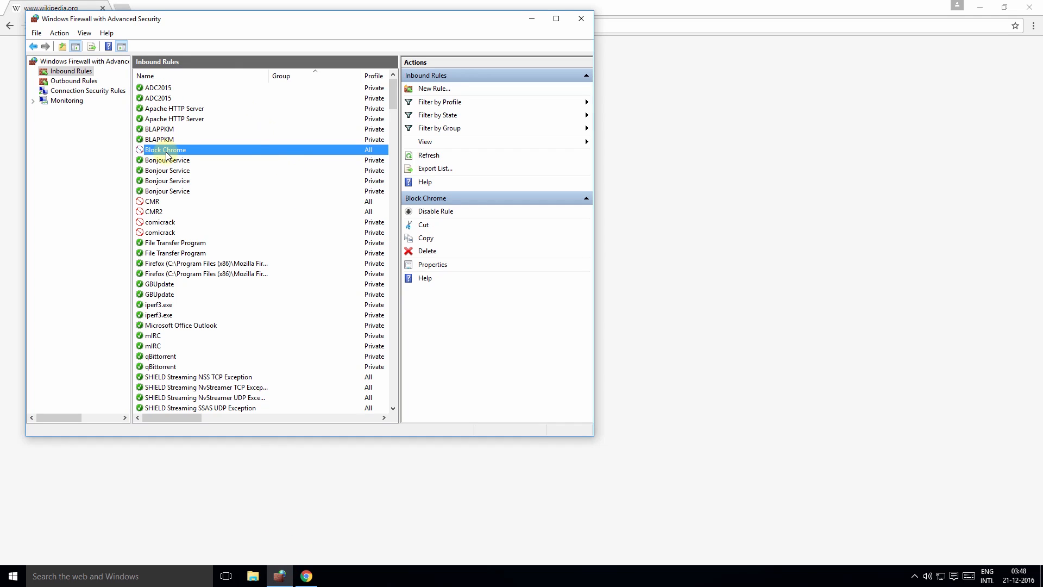
pyautogui.moveTo(93, 90)
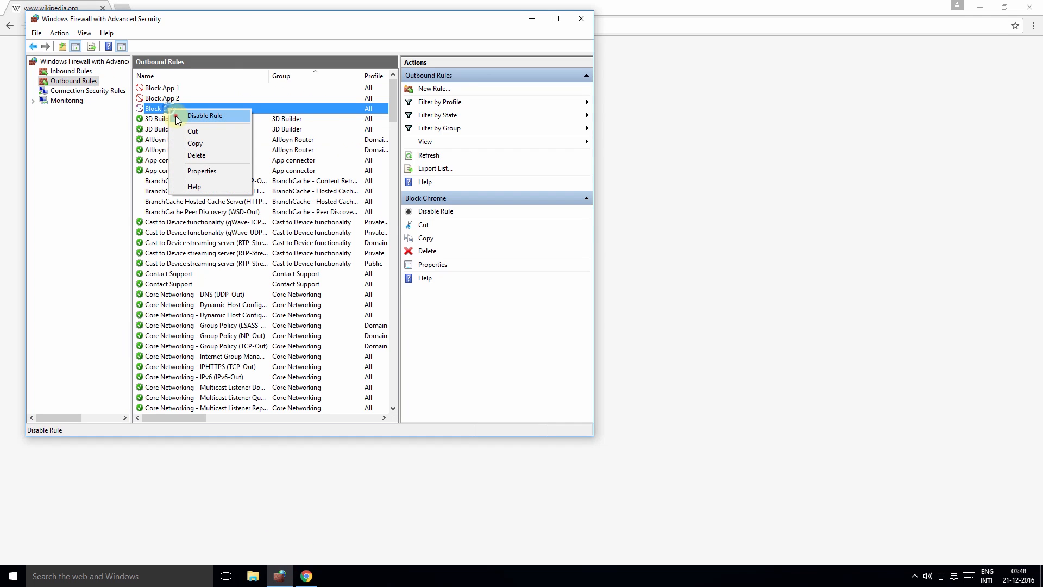
pyautogui.click(204, 116)
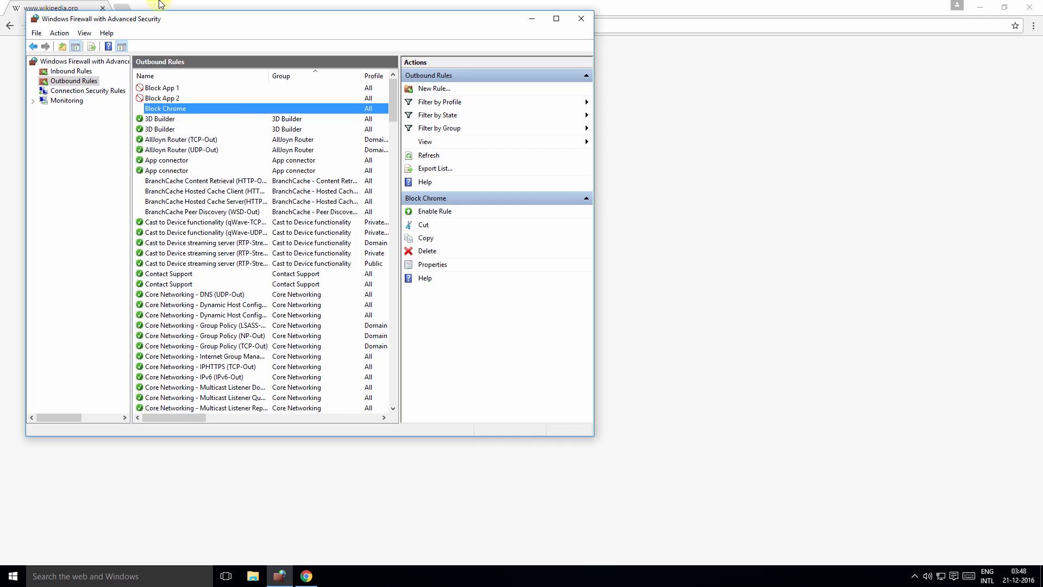